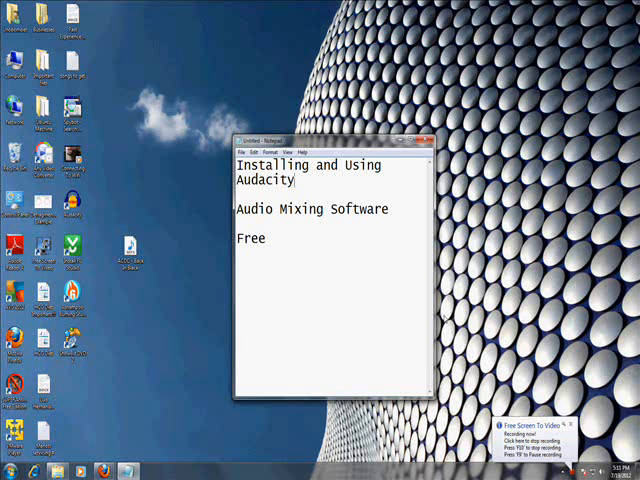
{"action": "mouse_move", "coordinate": [404, 264]}
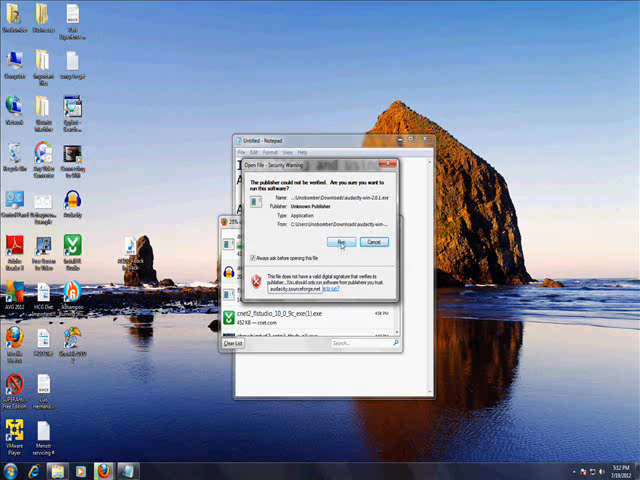
Run the installer, accept the language and default location and options, and install Audacity.
{"action": "left_click", "coordinate": [340, 244]}
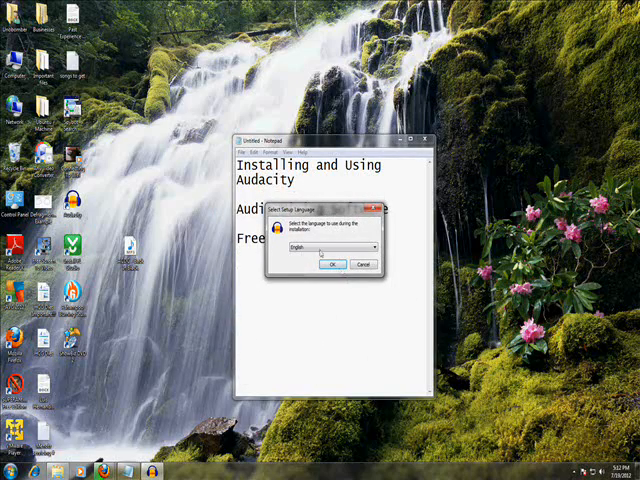
{"action": "left_click", "coordinate": [328, 264]}
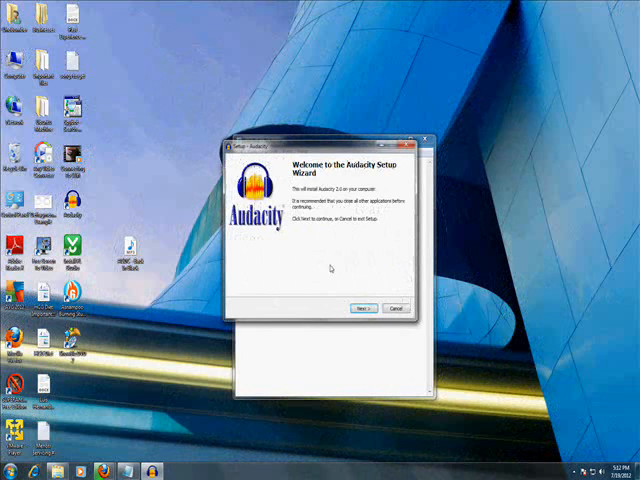
{"action": "left_click", "coordinate": [368, 308]}
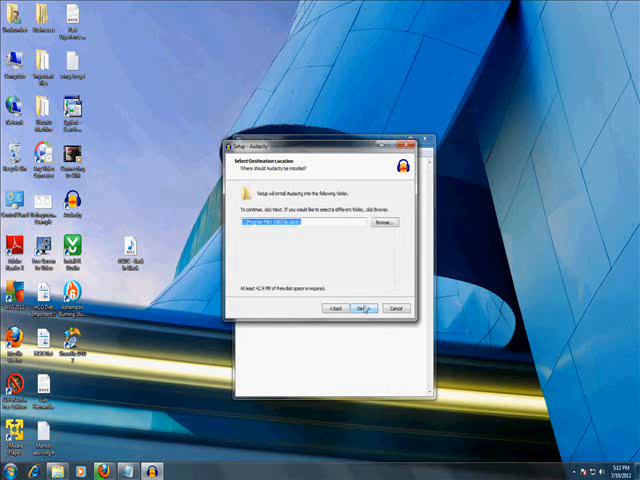
{"action": "left_click", "coordinate": [362, 308]}
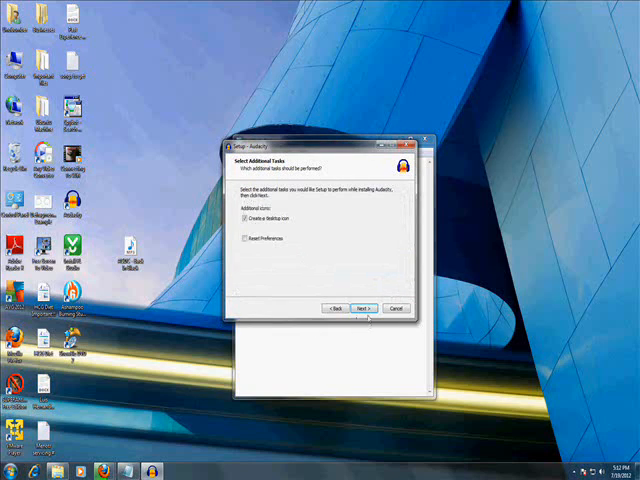
{"action": "left_click", "coordinate": [366, 308]}
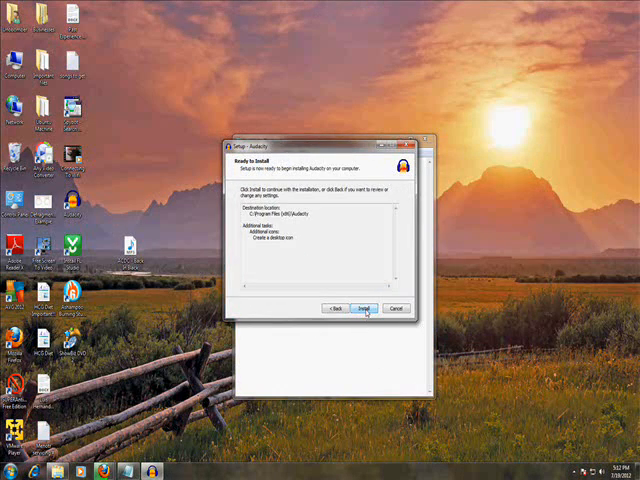
{"action": "left_click", "coordinate": [368, 308]}
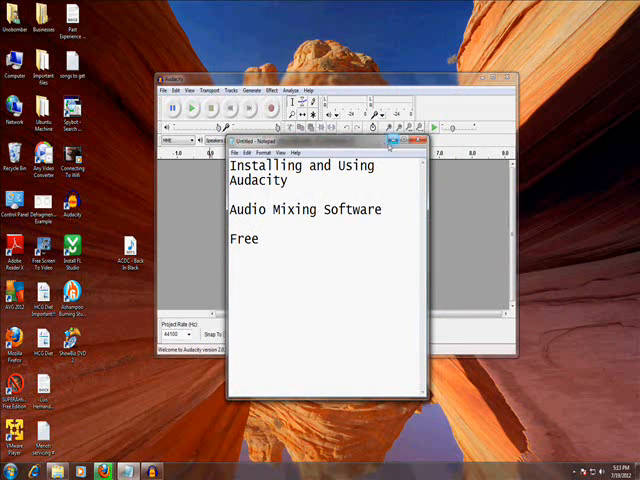
Bring the Audacity window in front of the notes to import a song.
{"action": "left_click", "coordinate": [412, 140]}
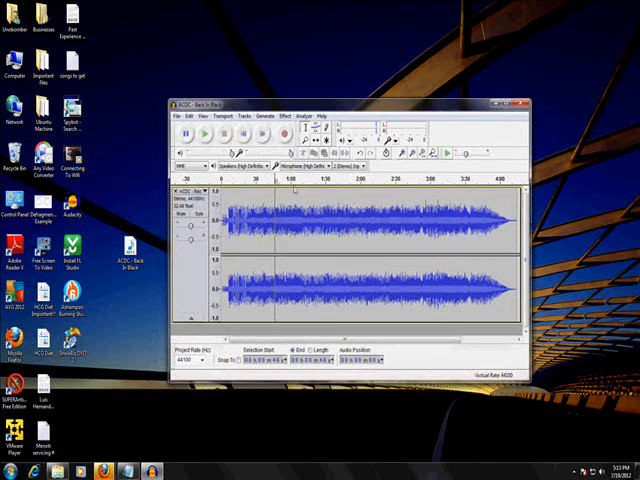
Launch Windows Explorer from the taskbar alongside the loaded song.
{"action": "left_click", "coordinate": [296, 116]}
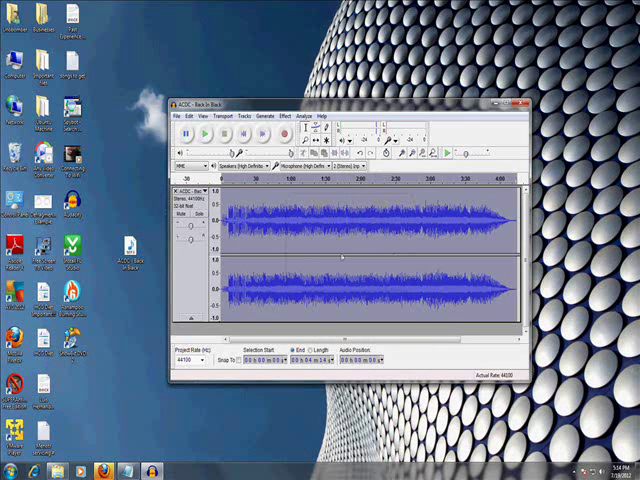
{"action": "left_click", "coordinate": [204, 136]}
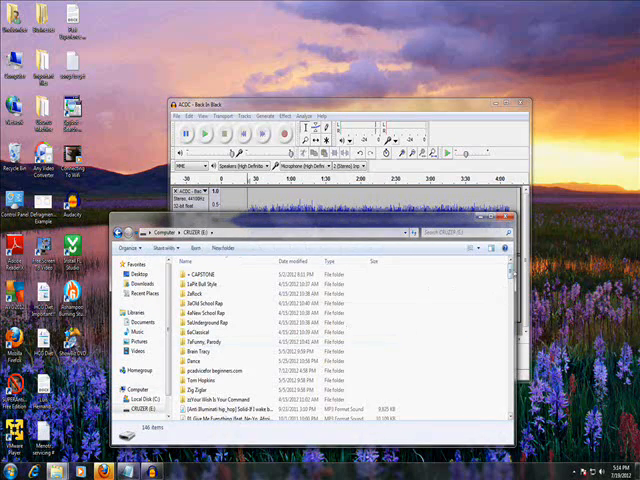
Scroll to the MP3 folder, then reach for Audacity's Effect menu.
{"action": "scroll", "scroll_direction": "down", "scroll_amount": 3}
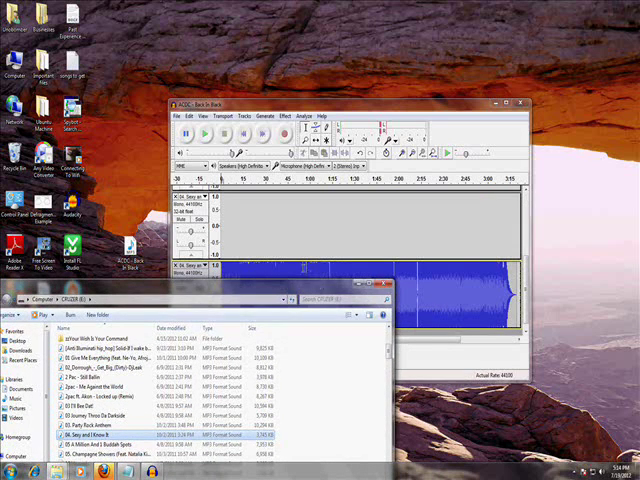
{"action": "left_click", "coordinate": [284, 116]}
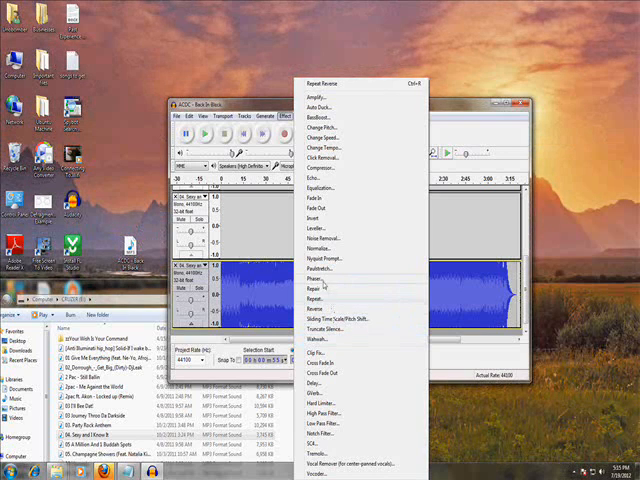
Apply the Phaser effect to the song with its default stages, depth and feedback.
{"action": "left_click", "coordinate": [312, 280]}
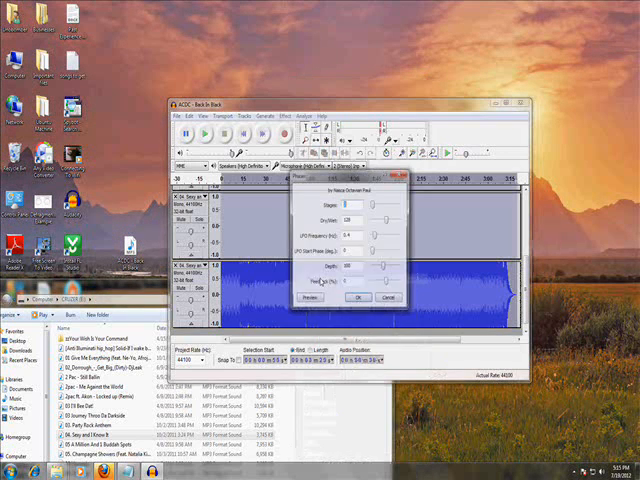
{"action": "left_click", "coordinate": [356, 298]}
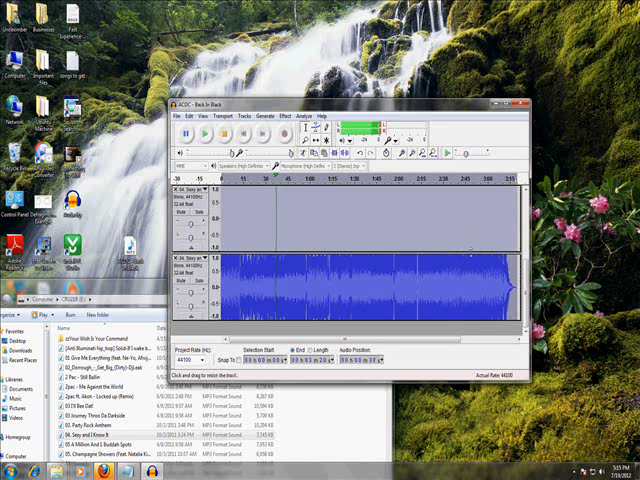
Apply Bass Boost to the song with its frequency and boost settings.
{"action": "left_click", "coordinate": [288, 116]}
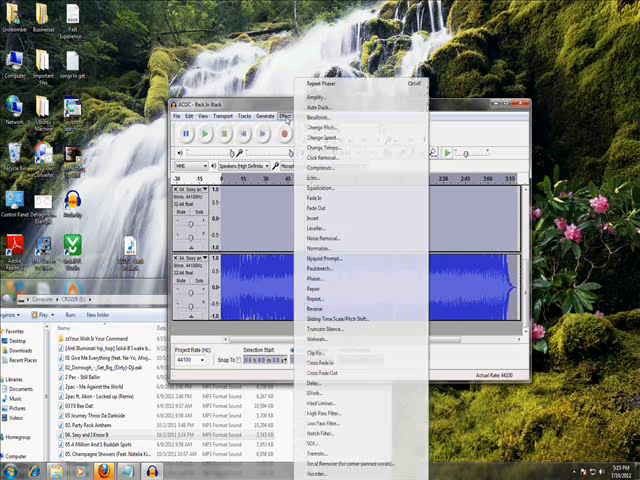
{"action": "mouse_move", "coordinate": [348, 280]}
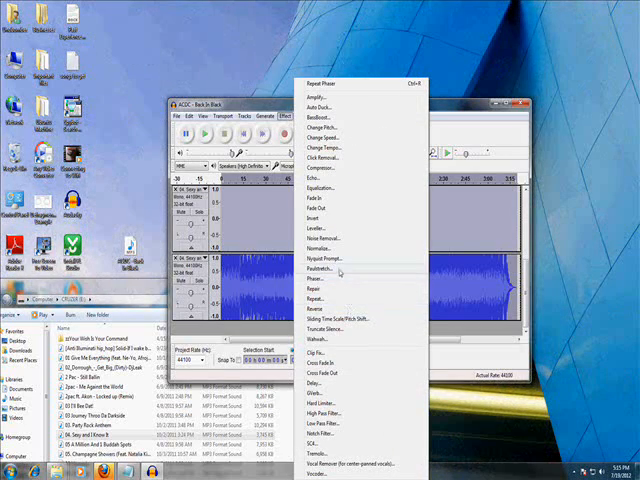
{"action": "mouse_move", "coordinate": [320, 198]}
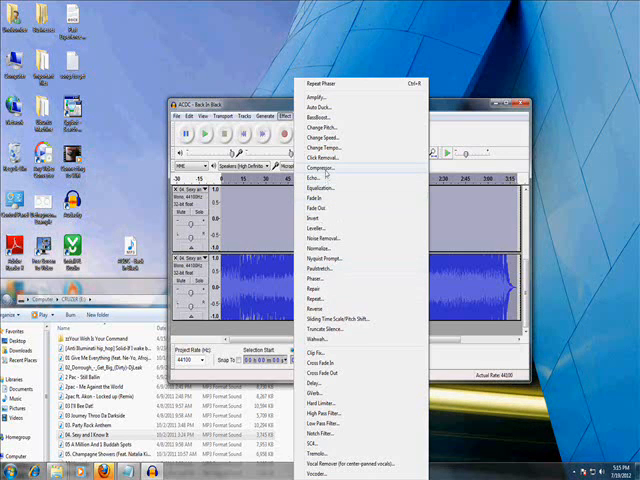
{"action": "mouse_move", "coordinate": [330, 118]}
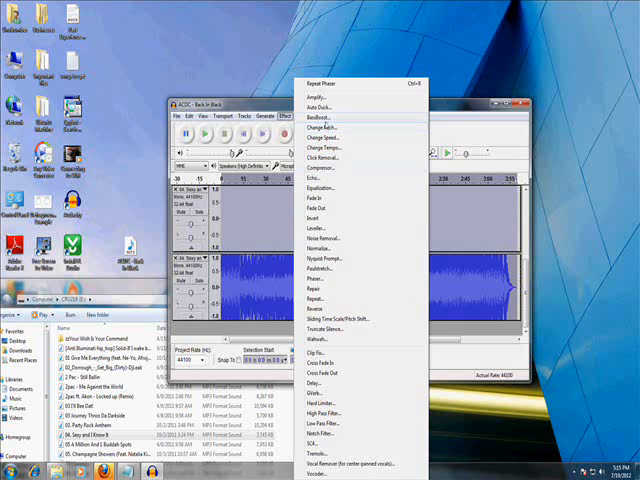
{"action": "left_click", "coordinate": [320, 118]}
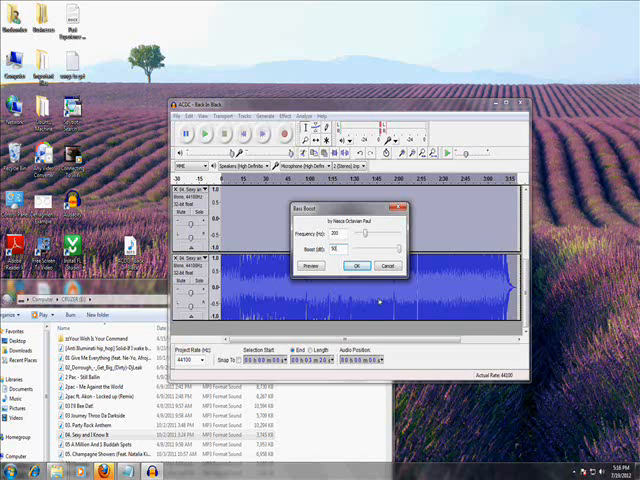
{"action": "left_click", "coordinate": [352, 266]}
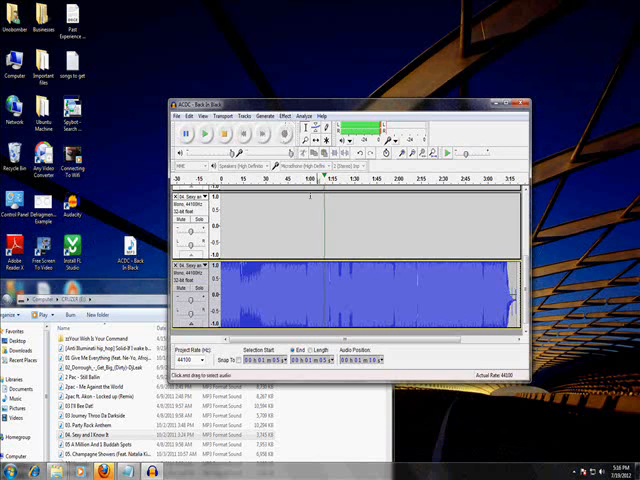
Undo the bass boost and apply the Echo effect to the song instead.
{"action": "left_click", "coordinate": [182, 120]}
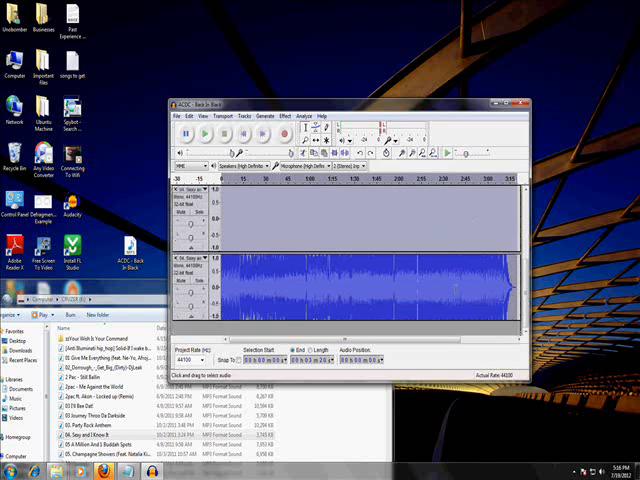
{"action": "left_click", "coordinate": [284, 120]}
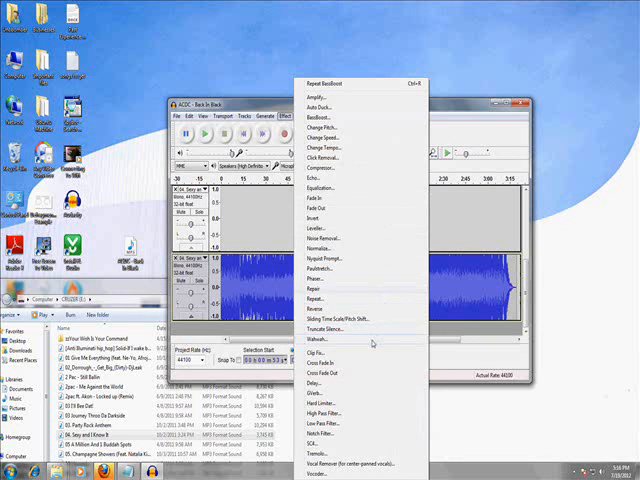
{"action": "mouse_move", "coordinate": [368, 422]}
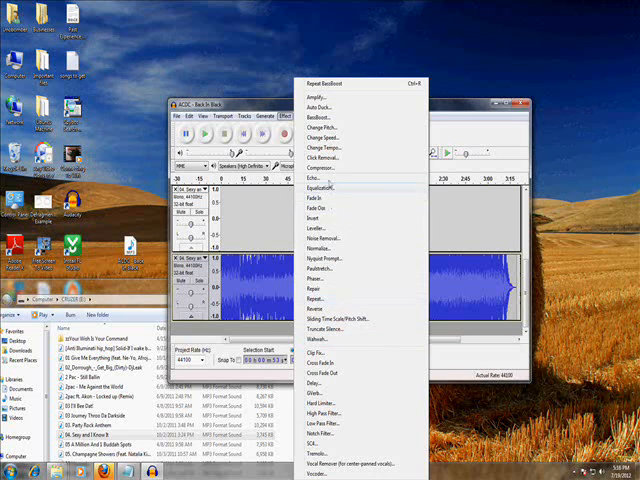
{"action": "left_click", "coordinate": [312, 176]}
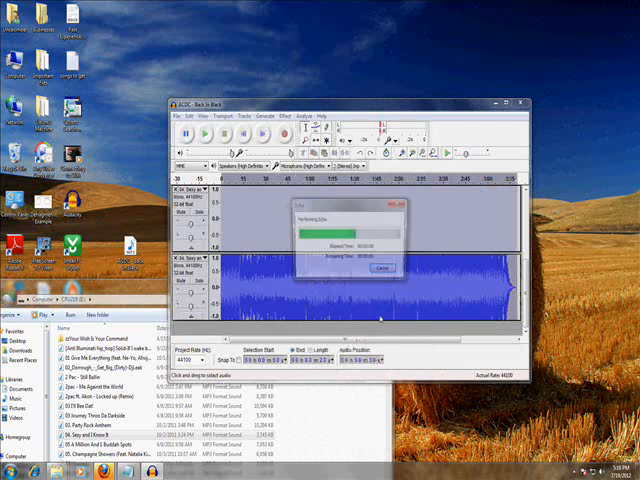